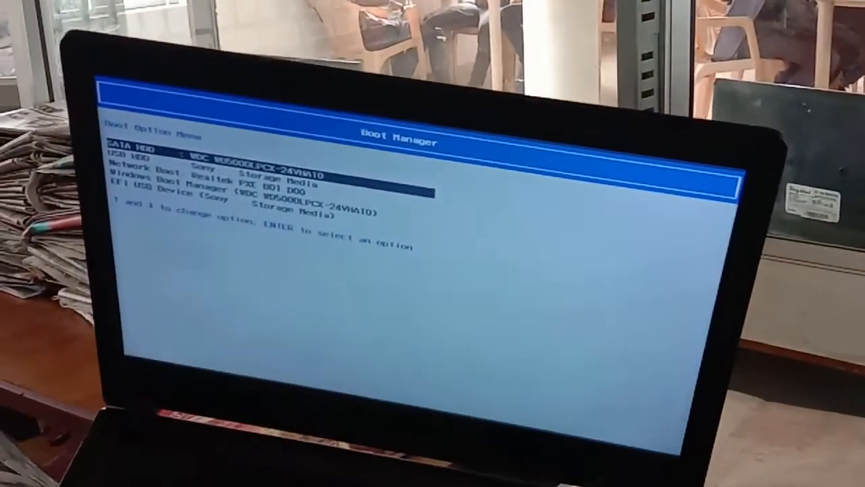
pyautogui.press('down')
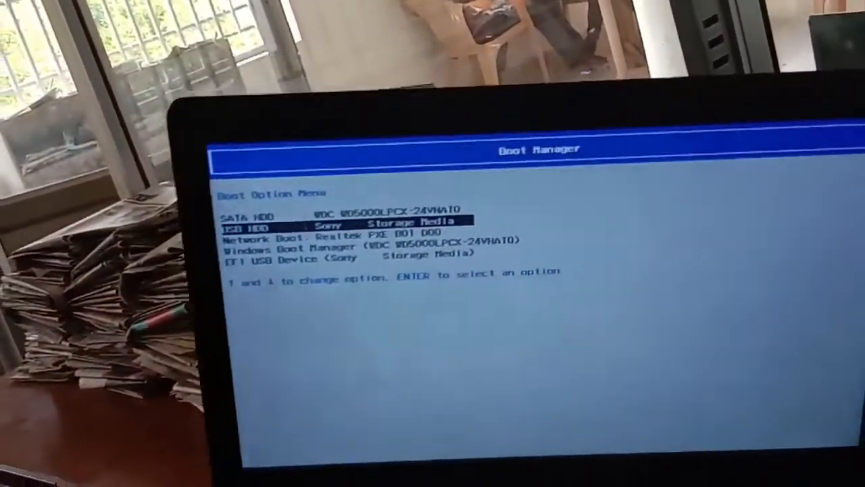